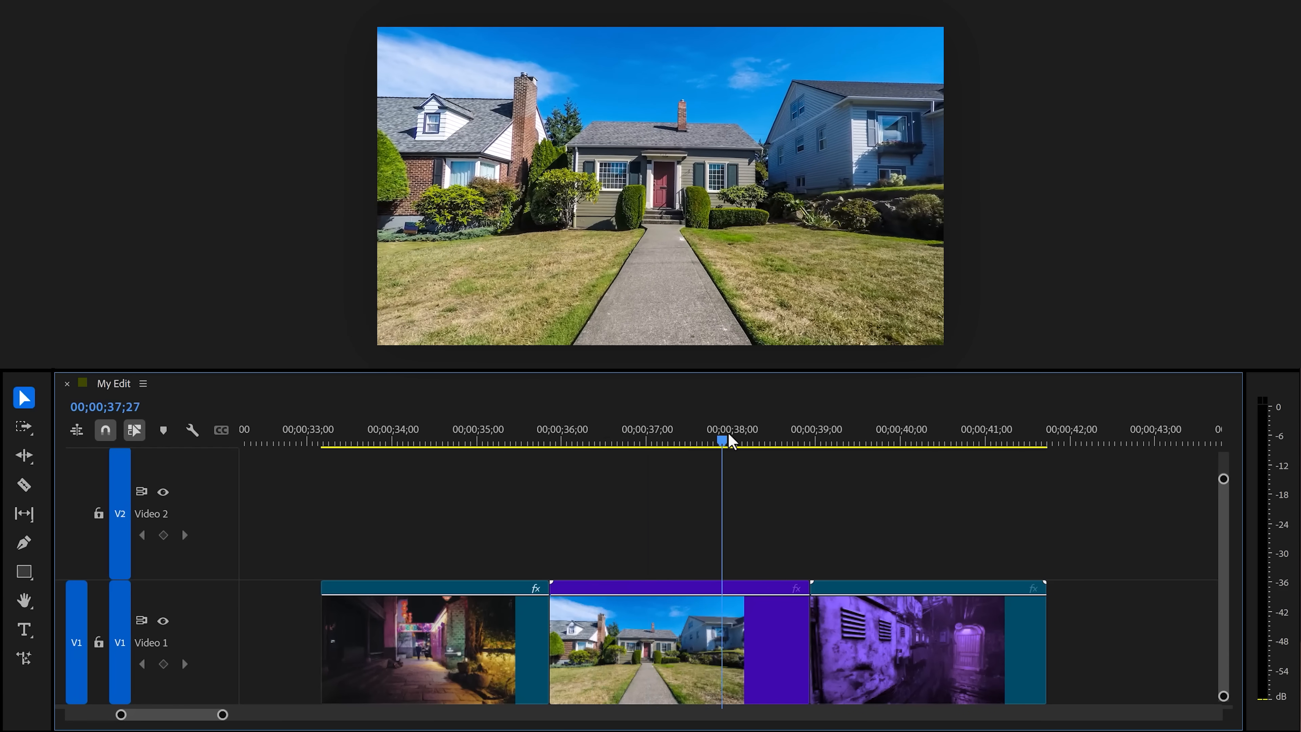
- Draw a feathered, tracked opacity mask around the houses so the blue sky goes black
drag(722, 441, 578, 442)
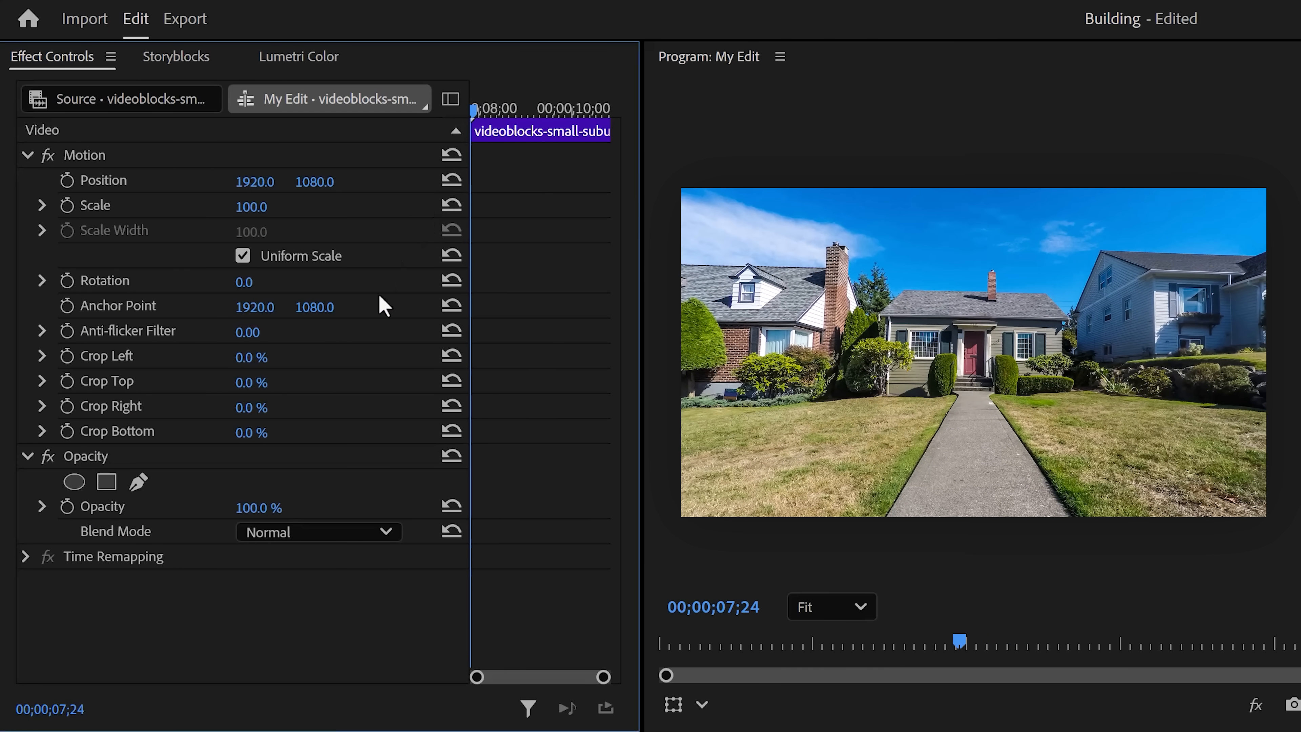
click(106, 482)
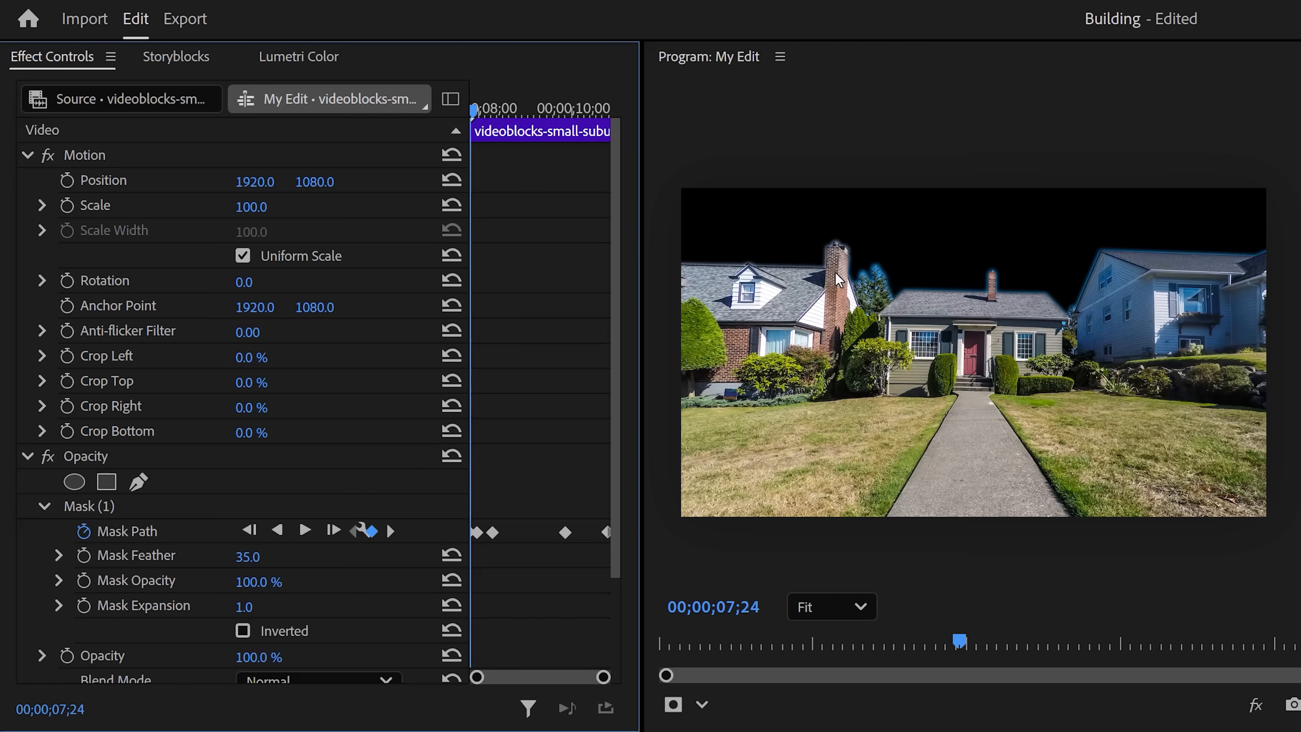
mouse_move(932, 275)
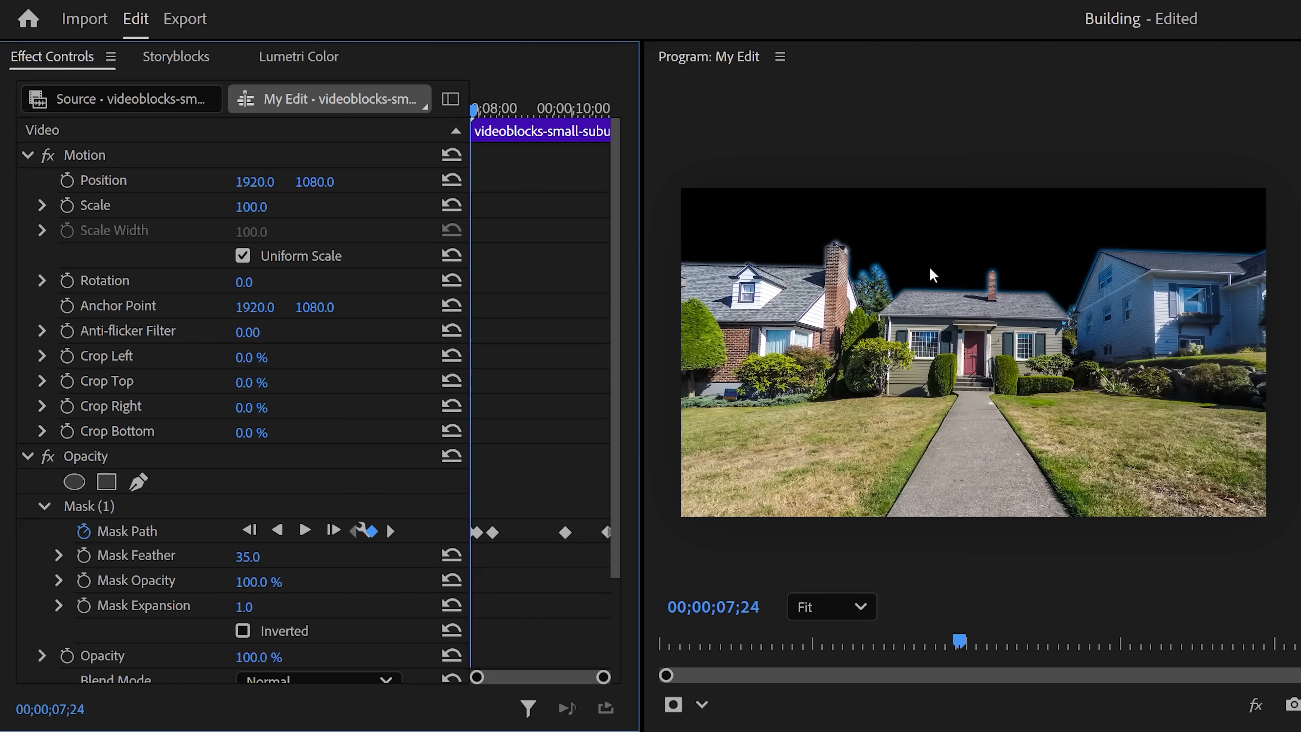
click(175, 57)
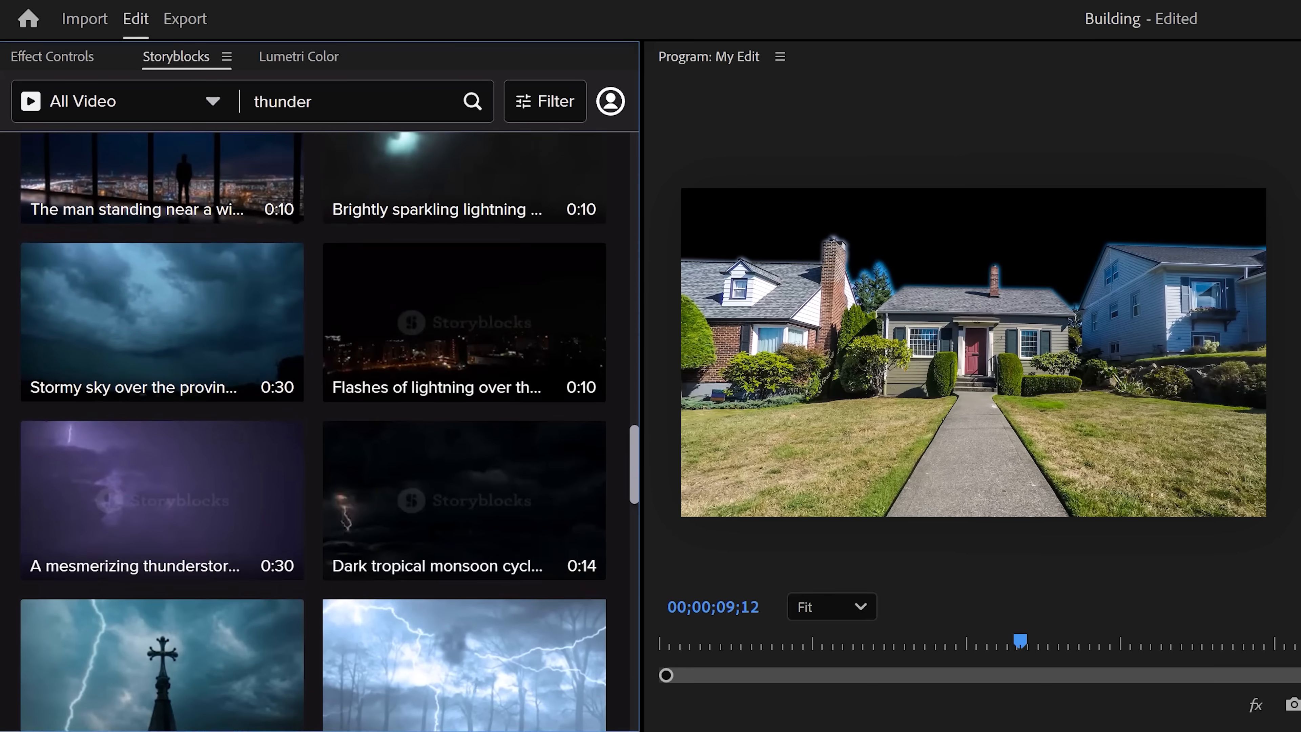
- Place a storm-clouds clip on V1 under the house clip and scale it to 250.7
scroll(down, 3)
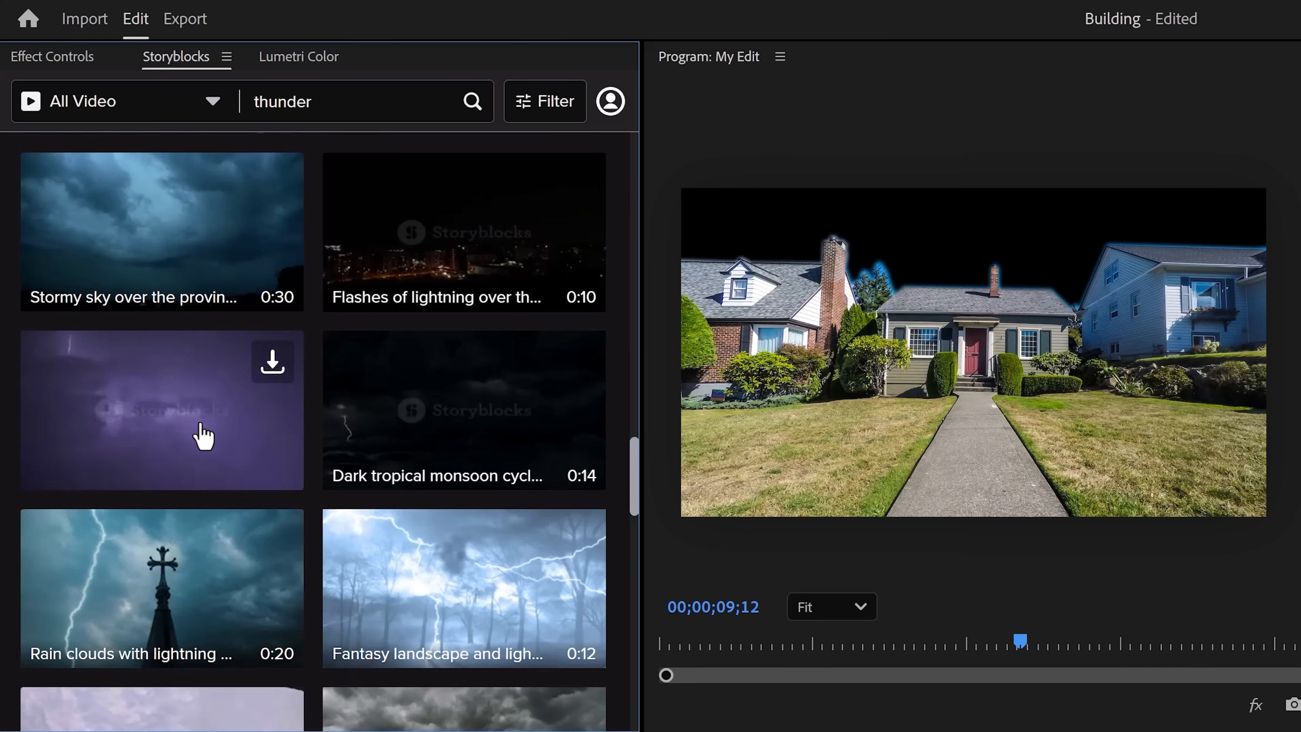
mouse_move(373, 507)
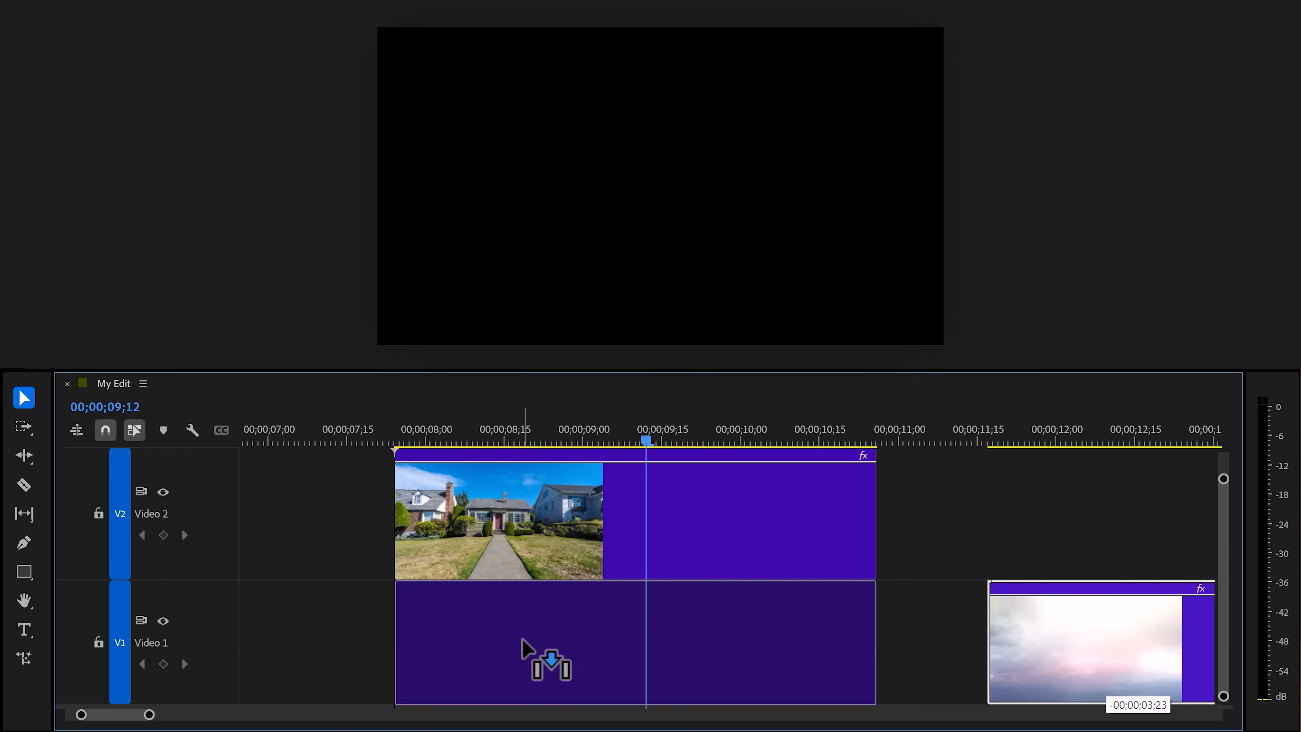
drag(1099, 643, 493, 652)
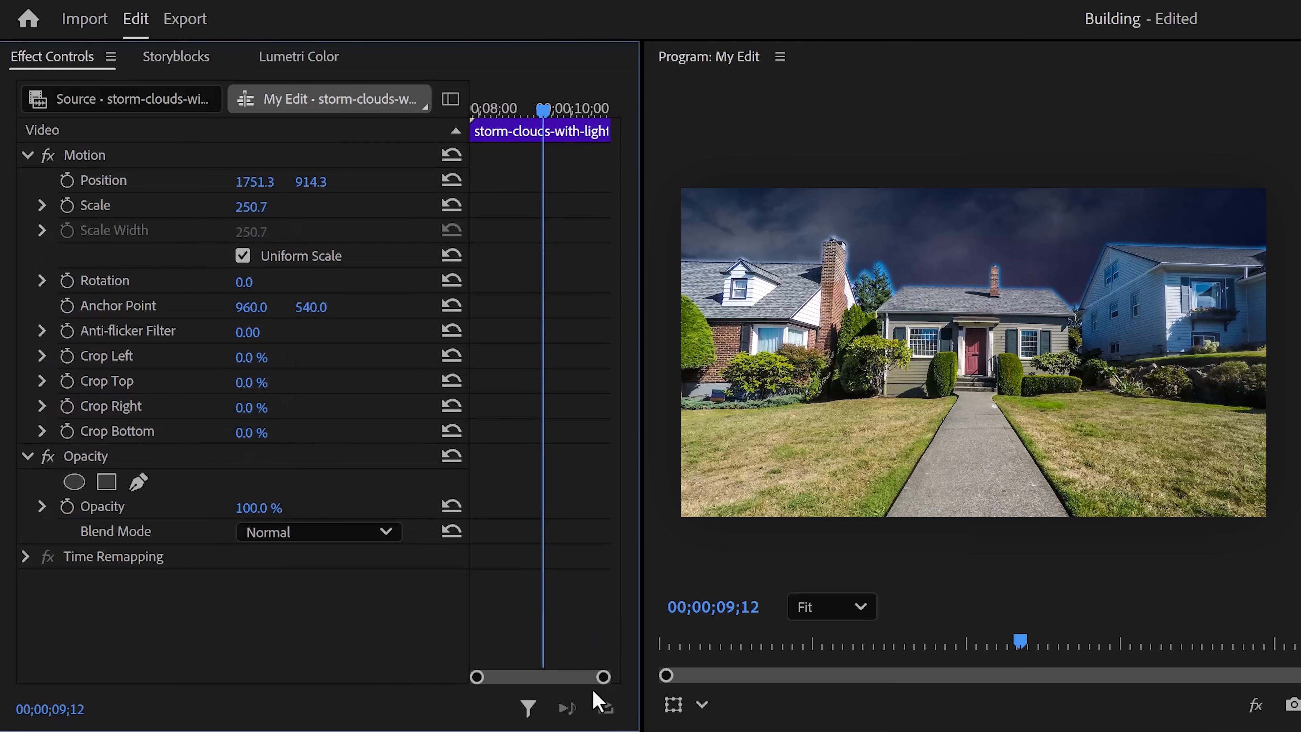
click(84, 156)
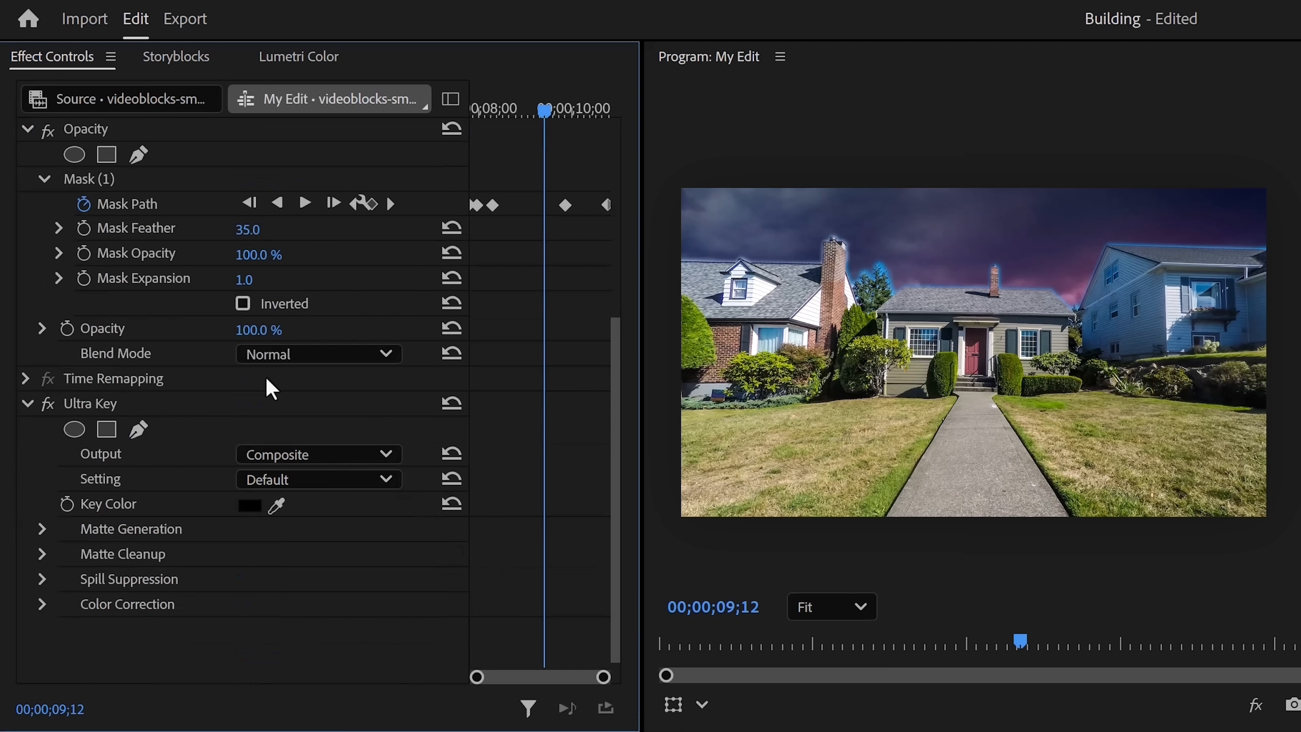
- Key the house clip on its blue sky with Ultra Key, Matte Generation transparency 55
click(49, 129)
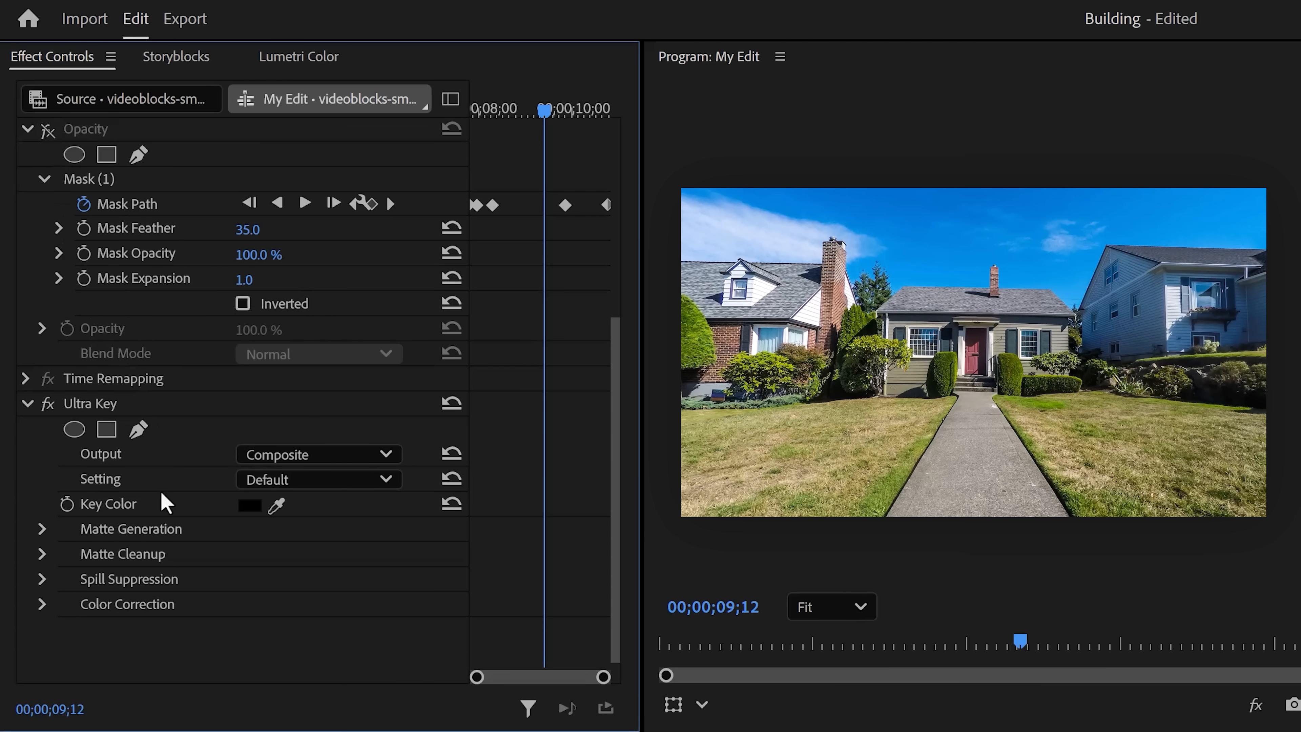
mouse_move(162, 513)
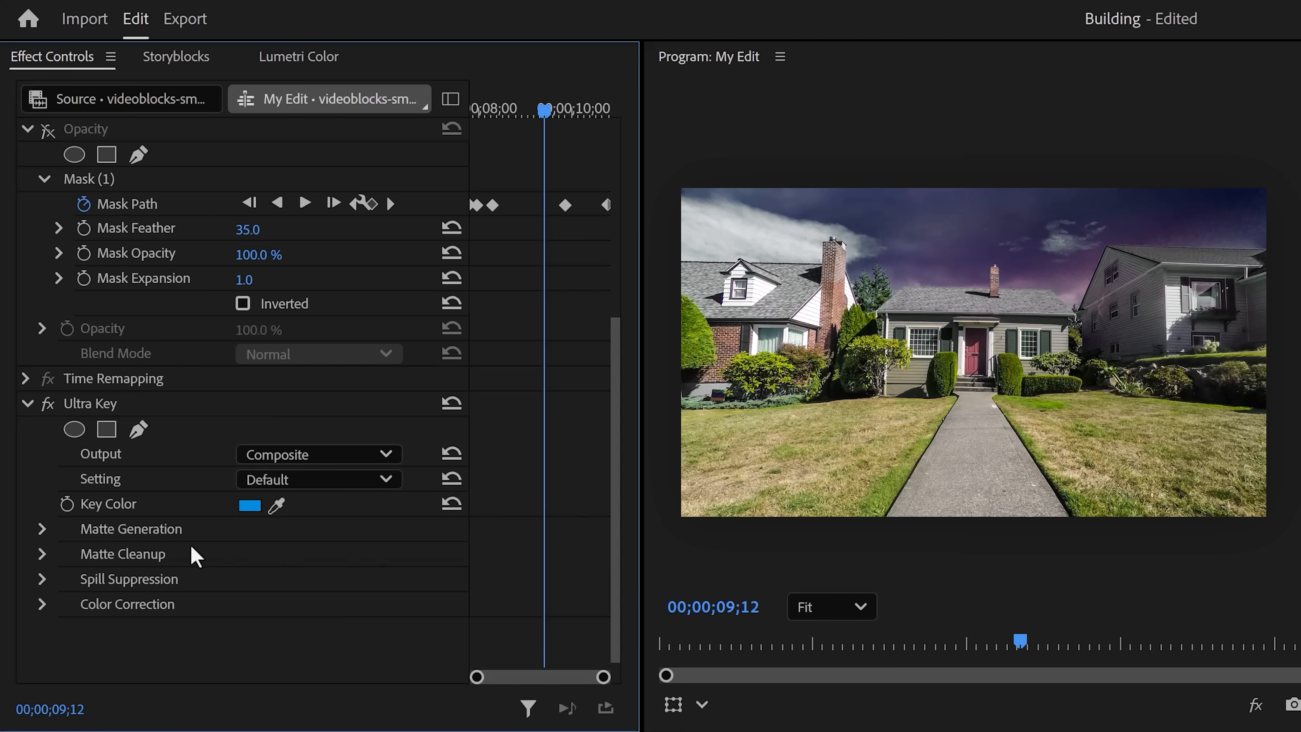
click(41, 529)
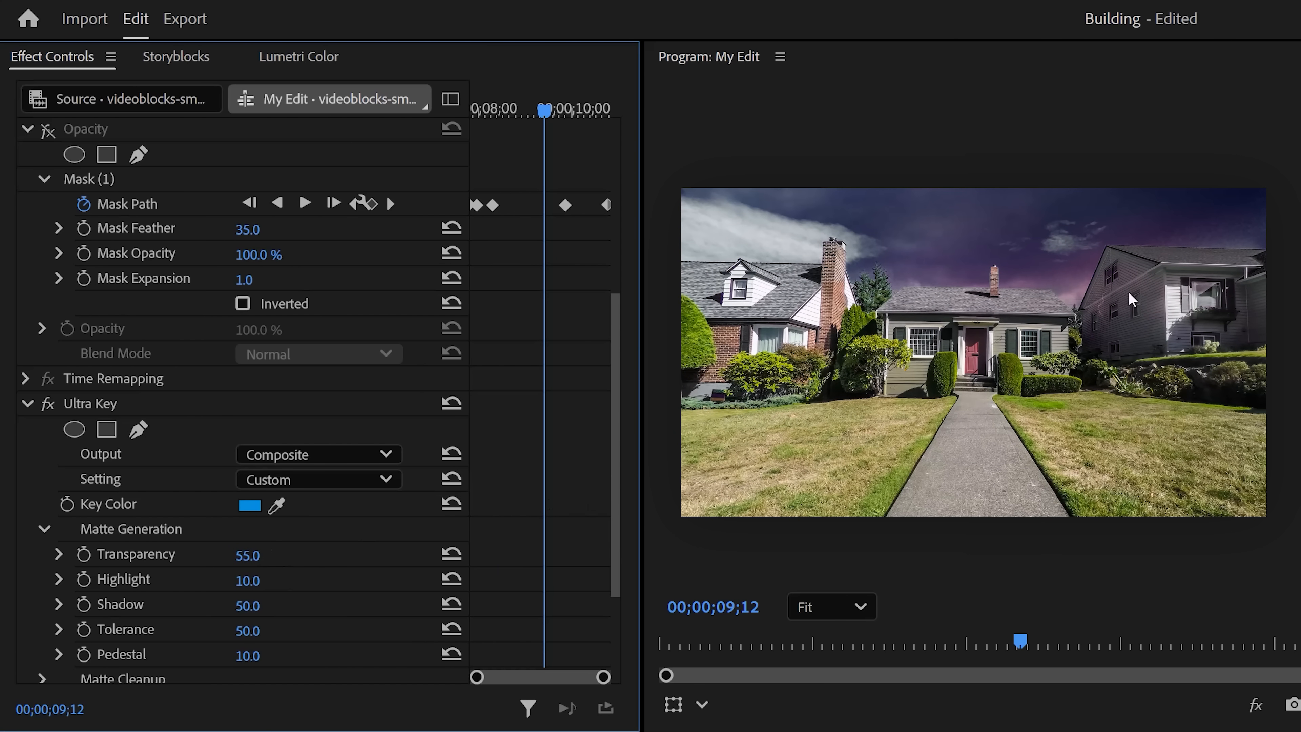
mouse_move(1120, 274)
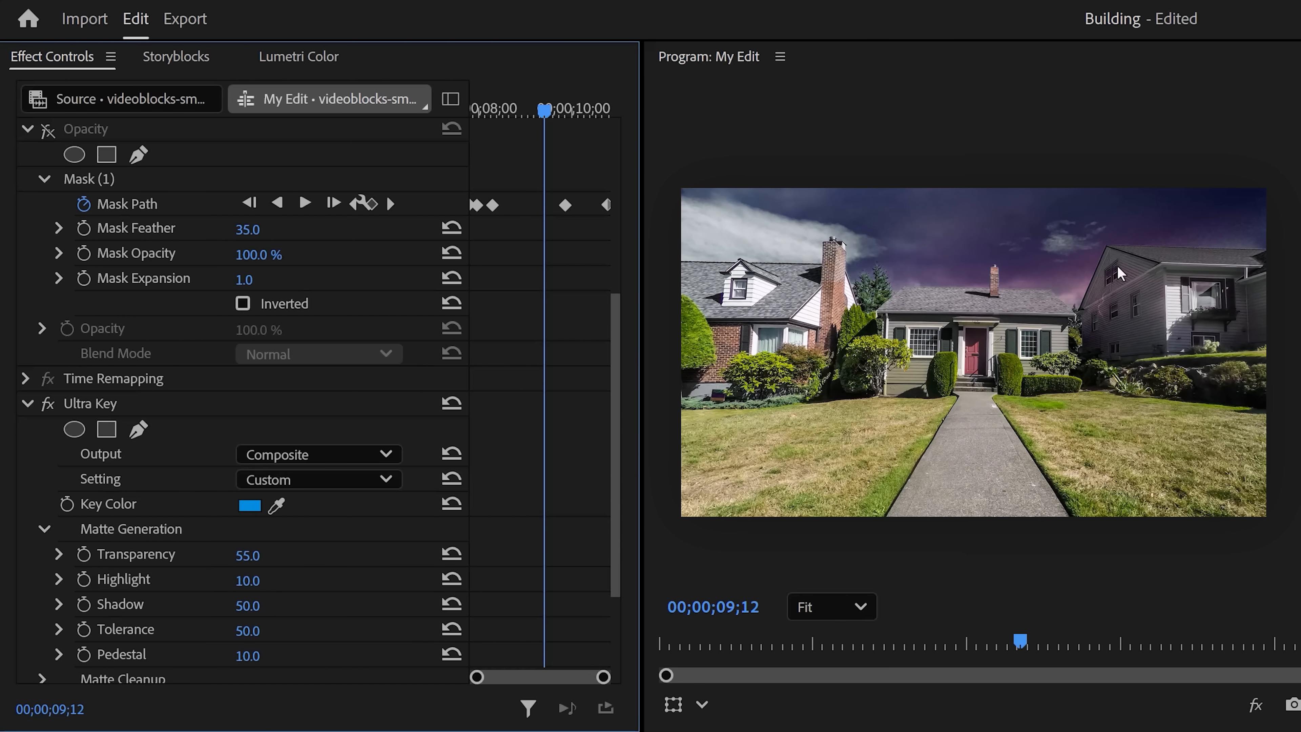
mouse_move(40, 141)
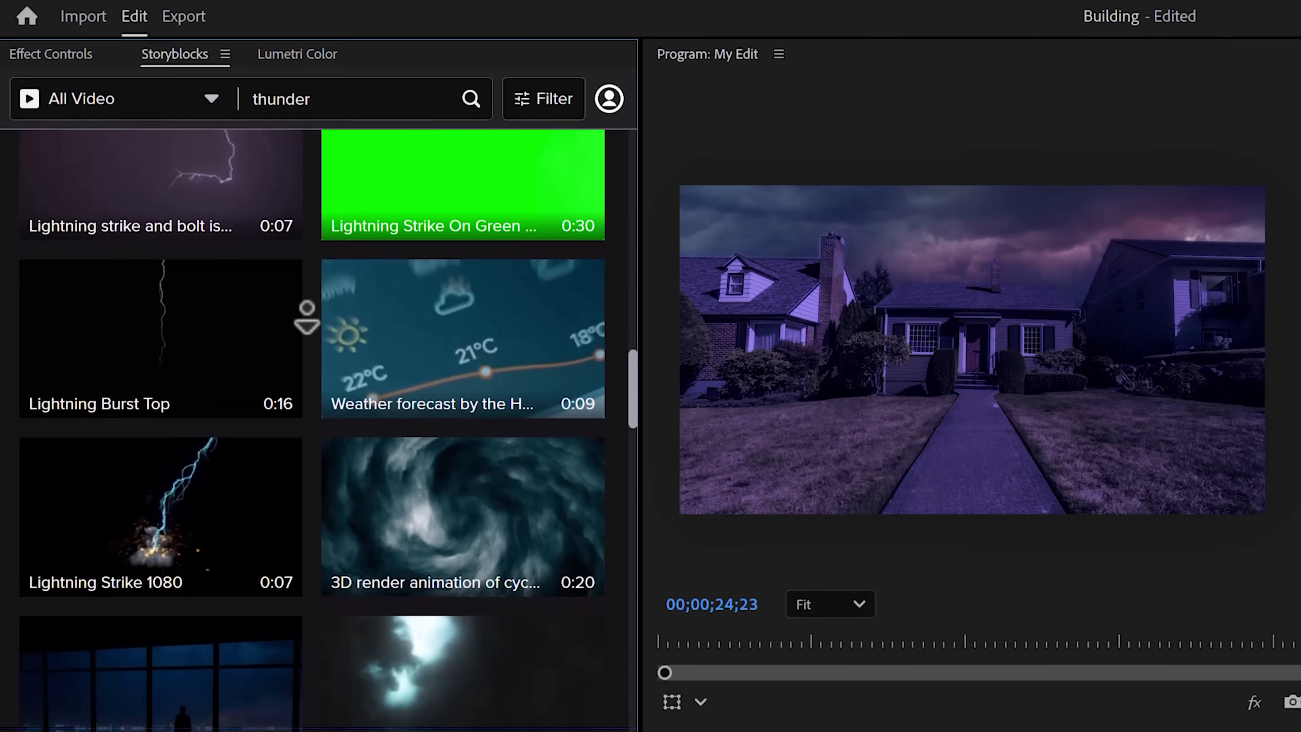
- Scroll through the Storyblocks 'thunder' lightning clip results
scroll(down, 3)
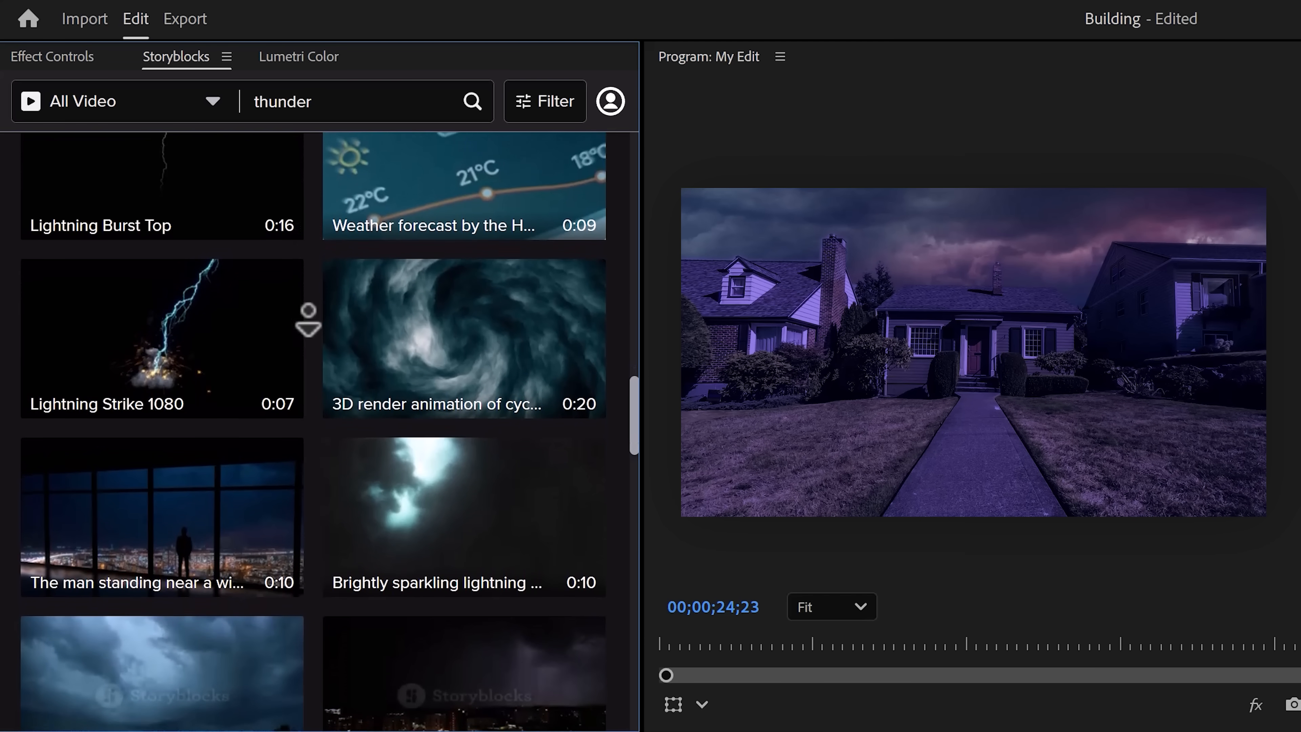
scroll(down, 3)
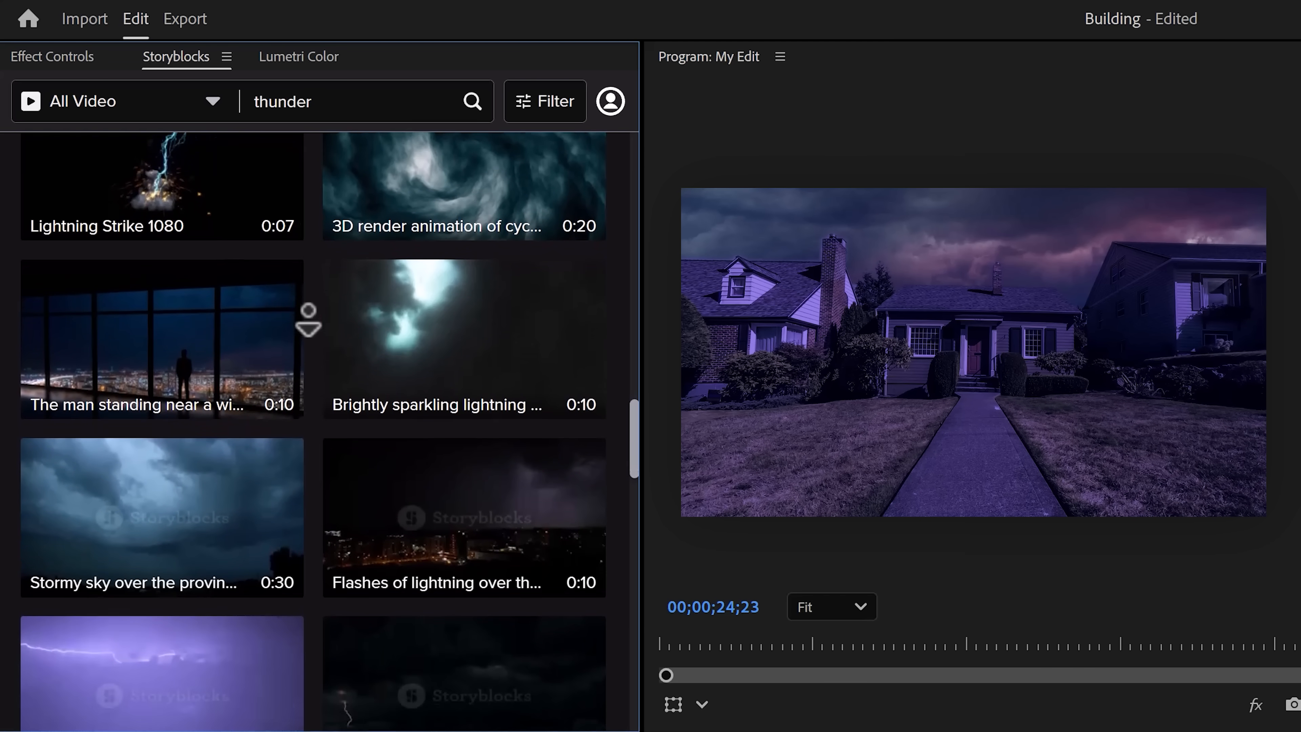
scroll(down, 3)
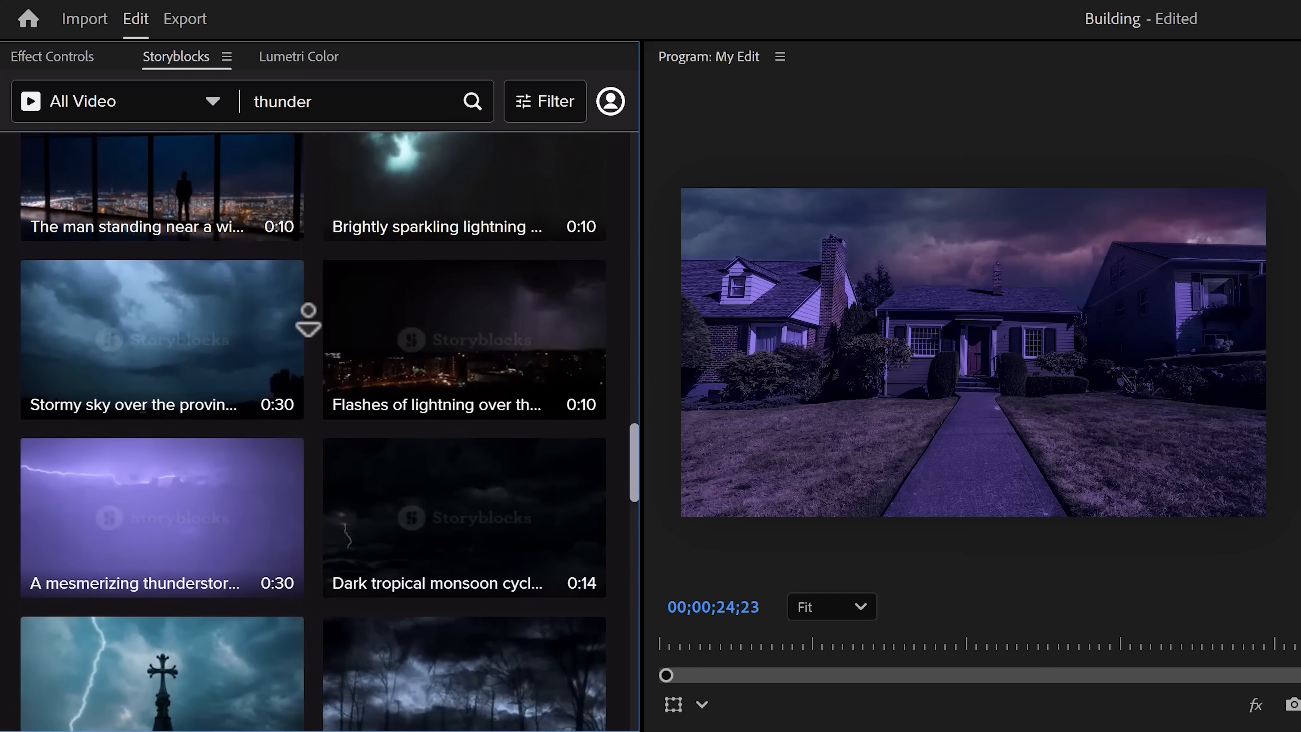
scroll(down, 3)
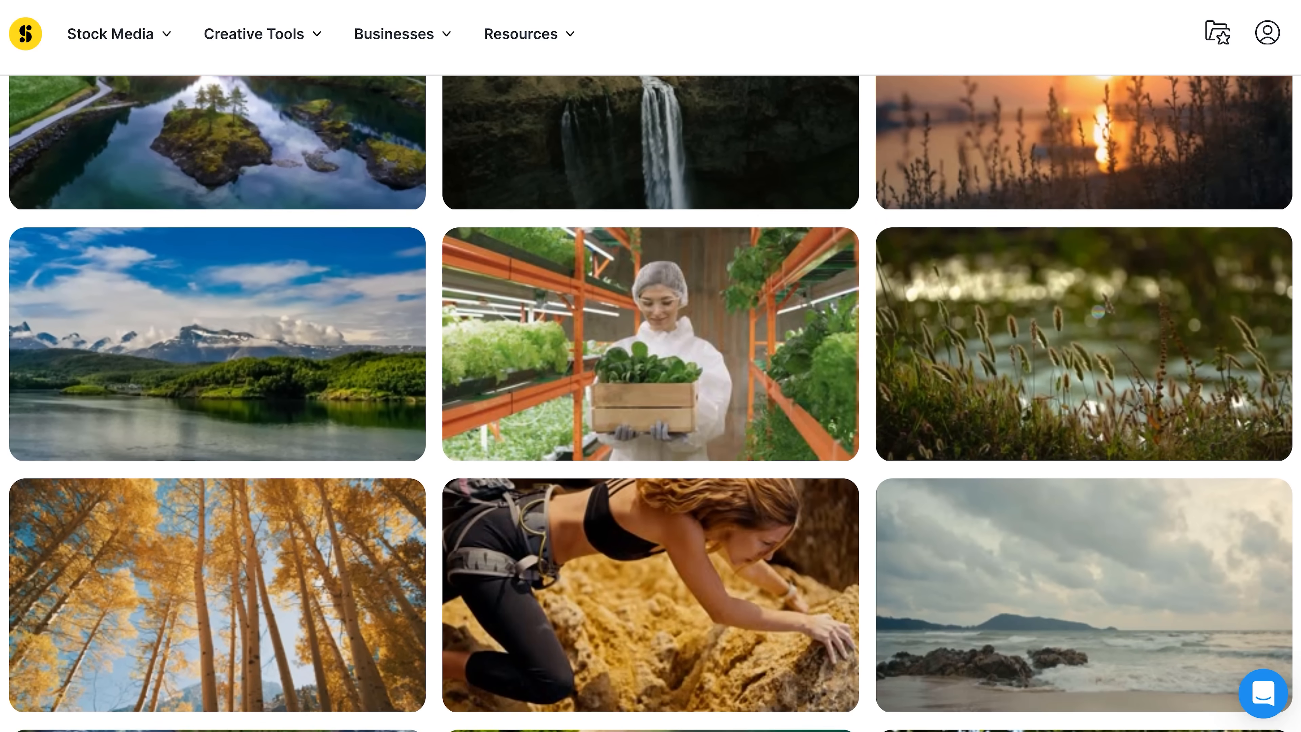
- Scroll the storyblocks.com stock media home page of nature footage
scroll(down, 3)
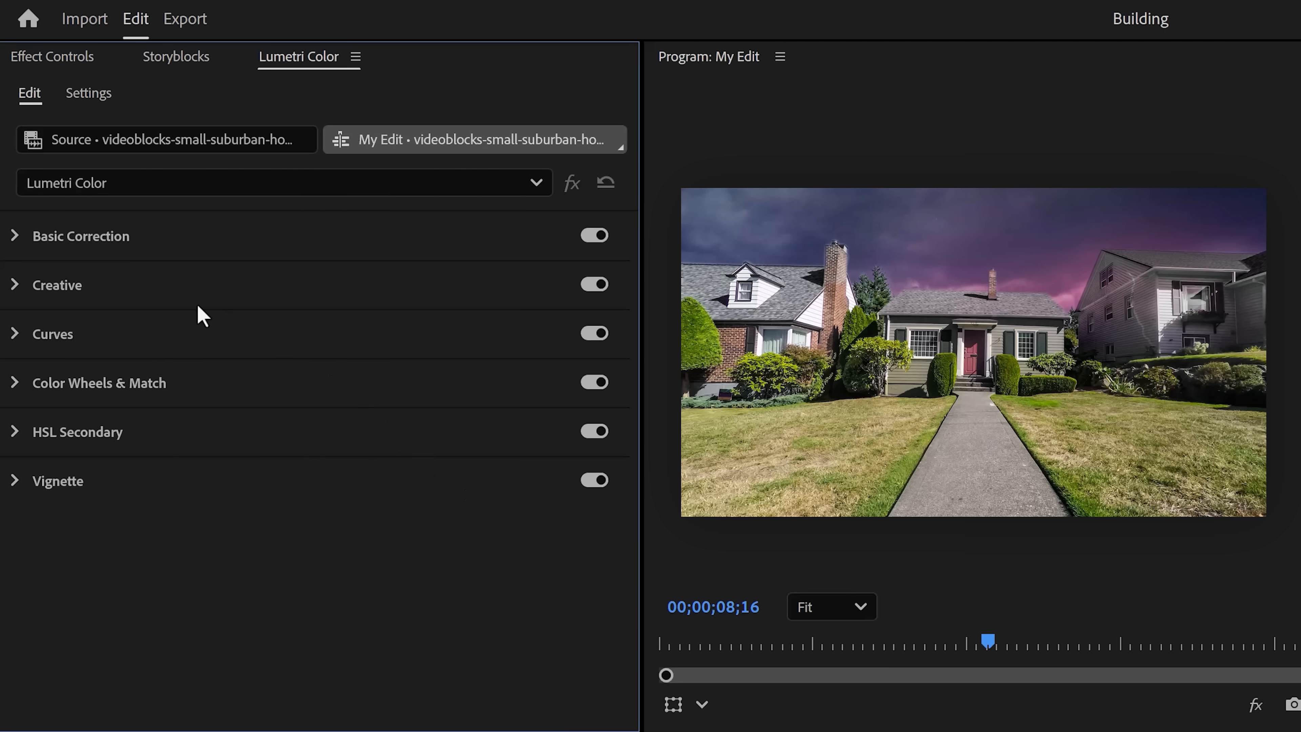
- In Basic Correction set Temperature -100, Tint 100 and Saturation 51 for a cold purple cast
click(15, 236)
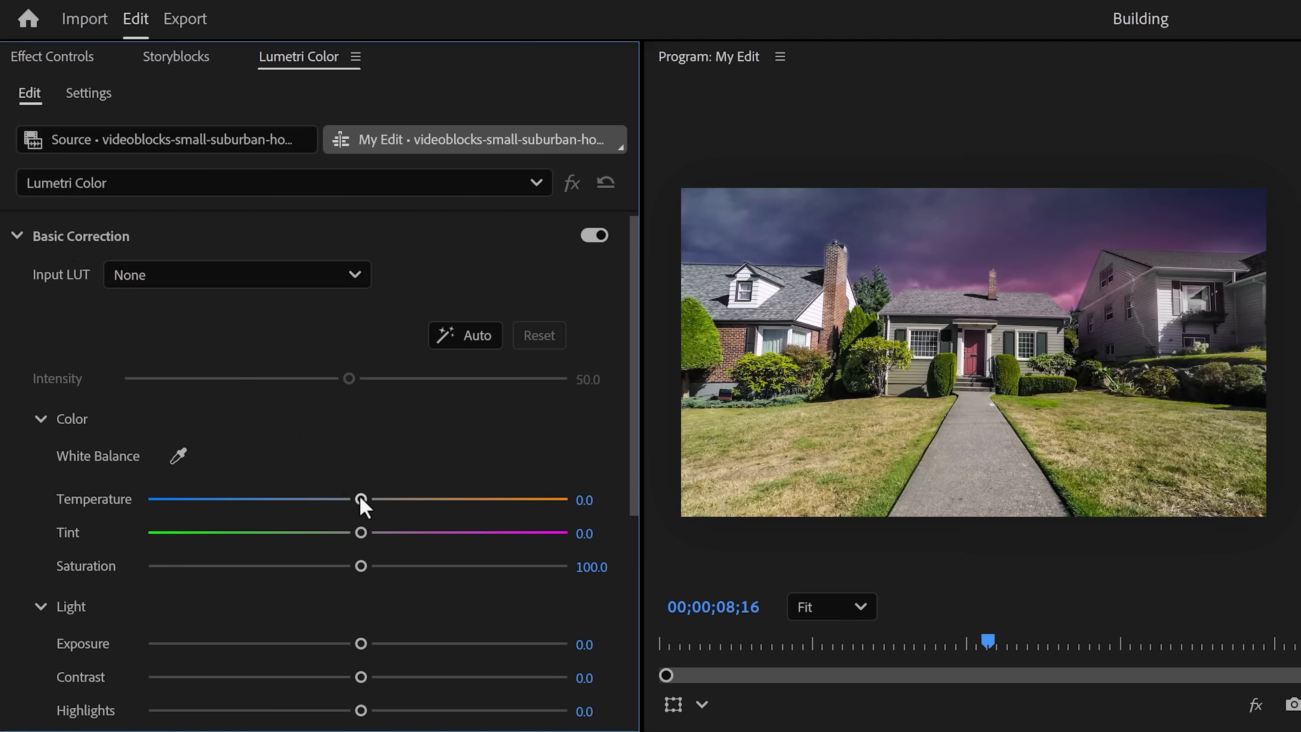
drag(361, 499, 149, 499)
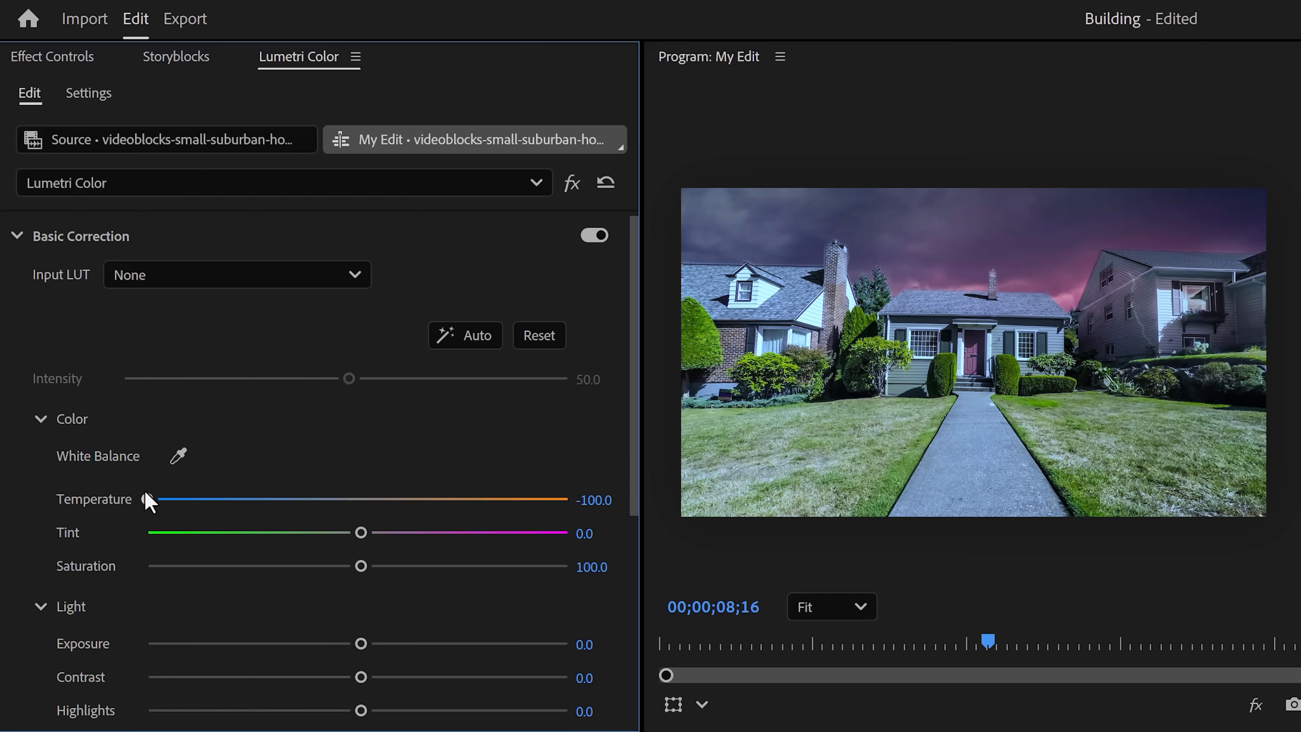
drag(360, 532, 511, 532)
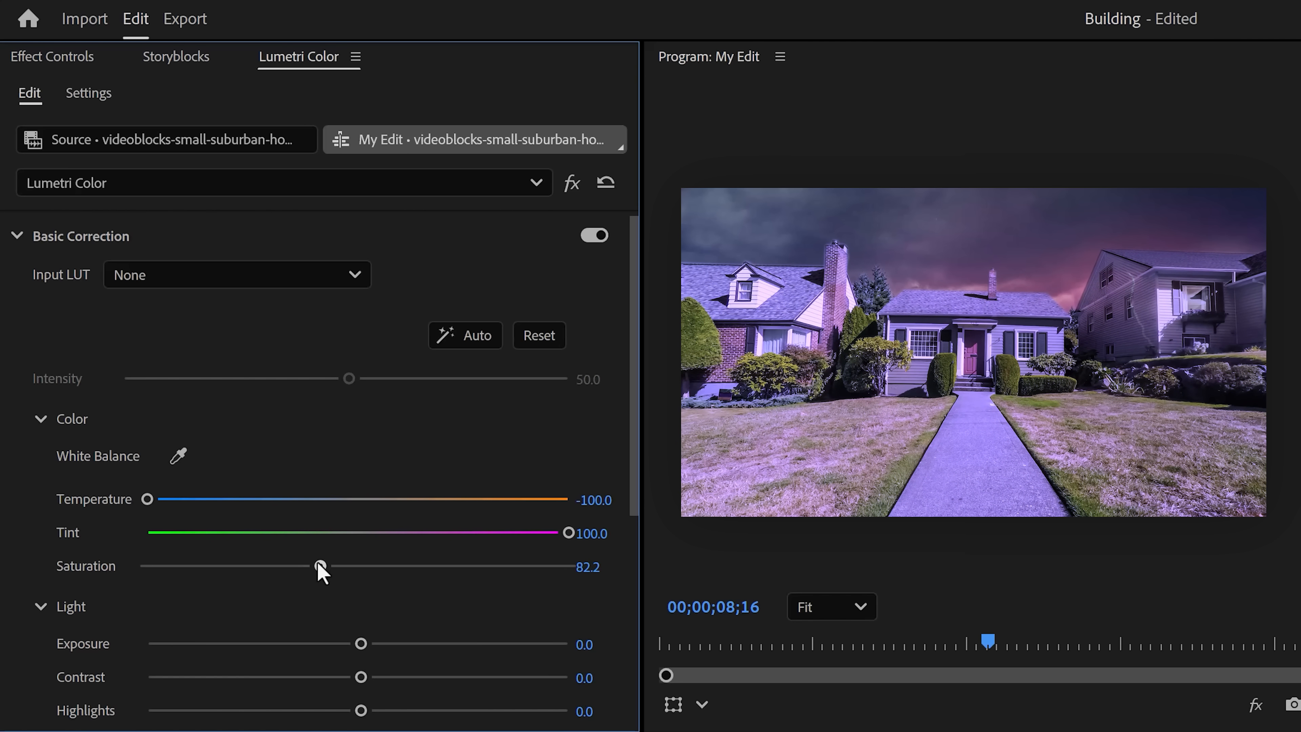
drag(318, 566, 291, 566)
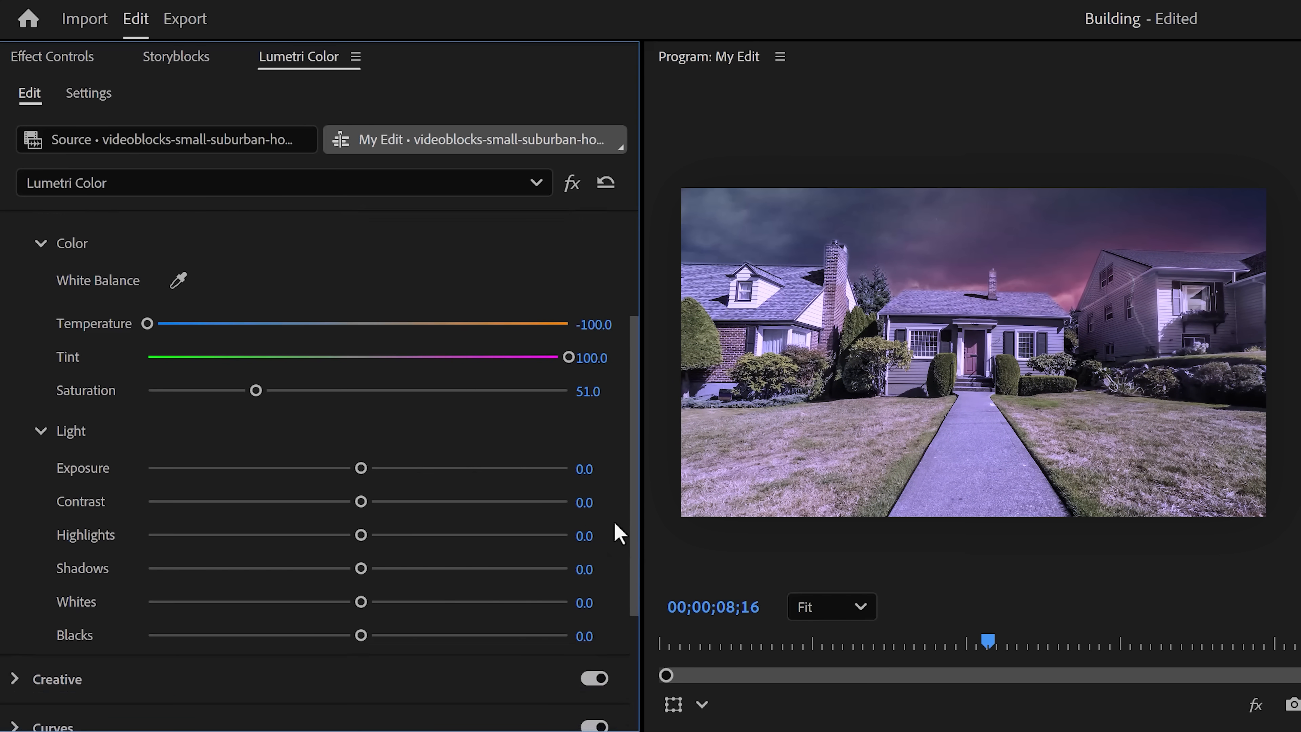
- Lower Exposure to -3.2 and raise Contrast to 80.2 to darken the house clip
drag(360, 467, 255, 467)
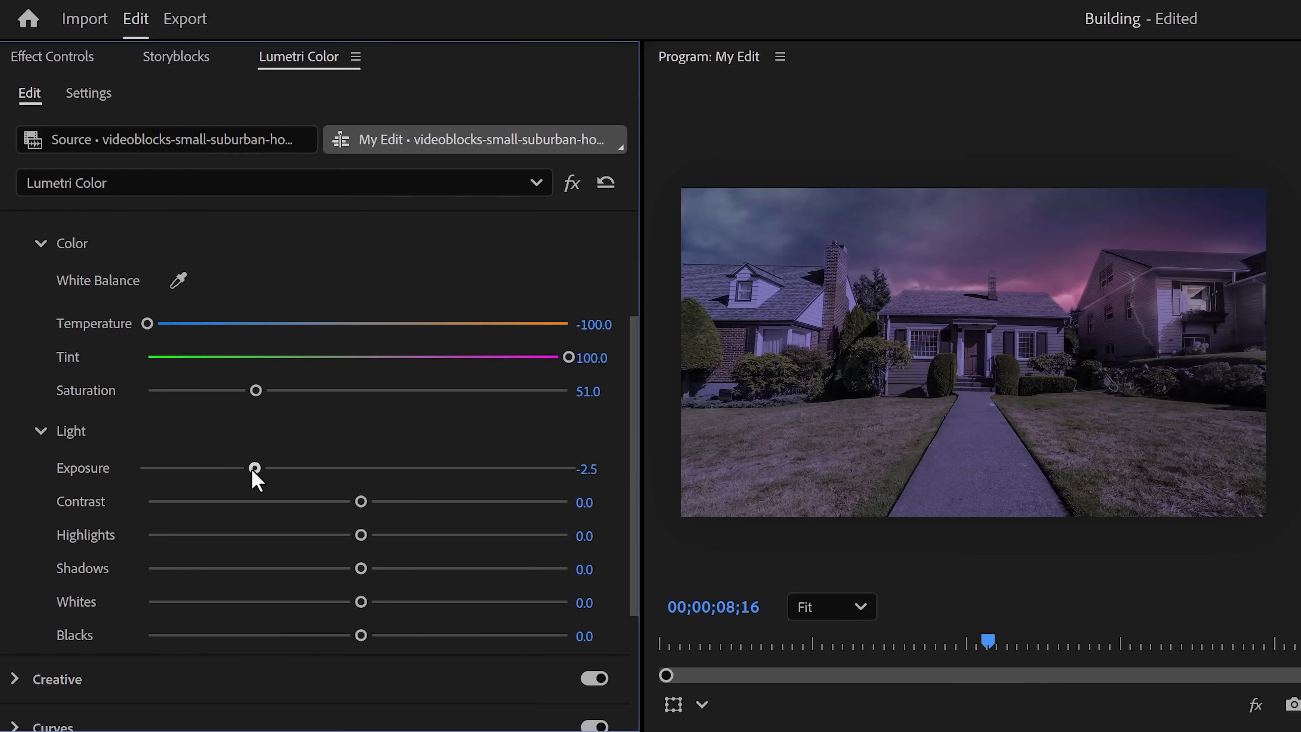
drag(255, 468, 222, 468)
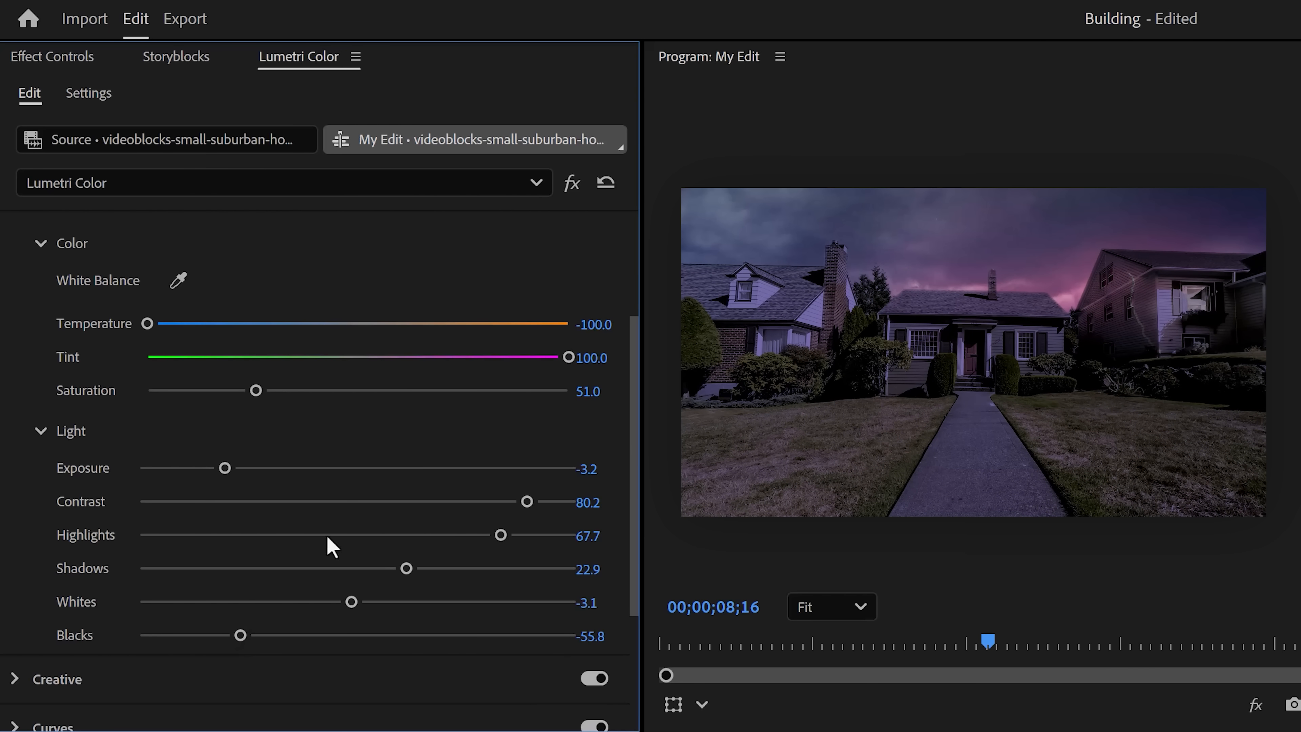
scroll(down, 3)
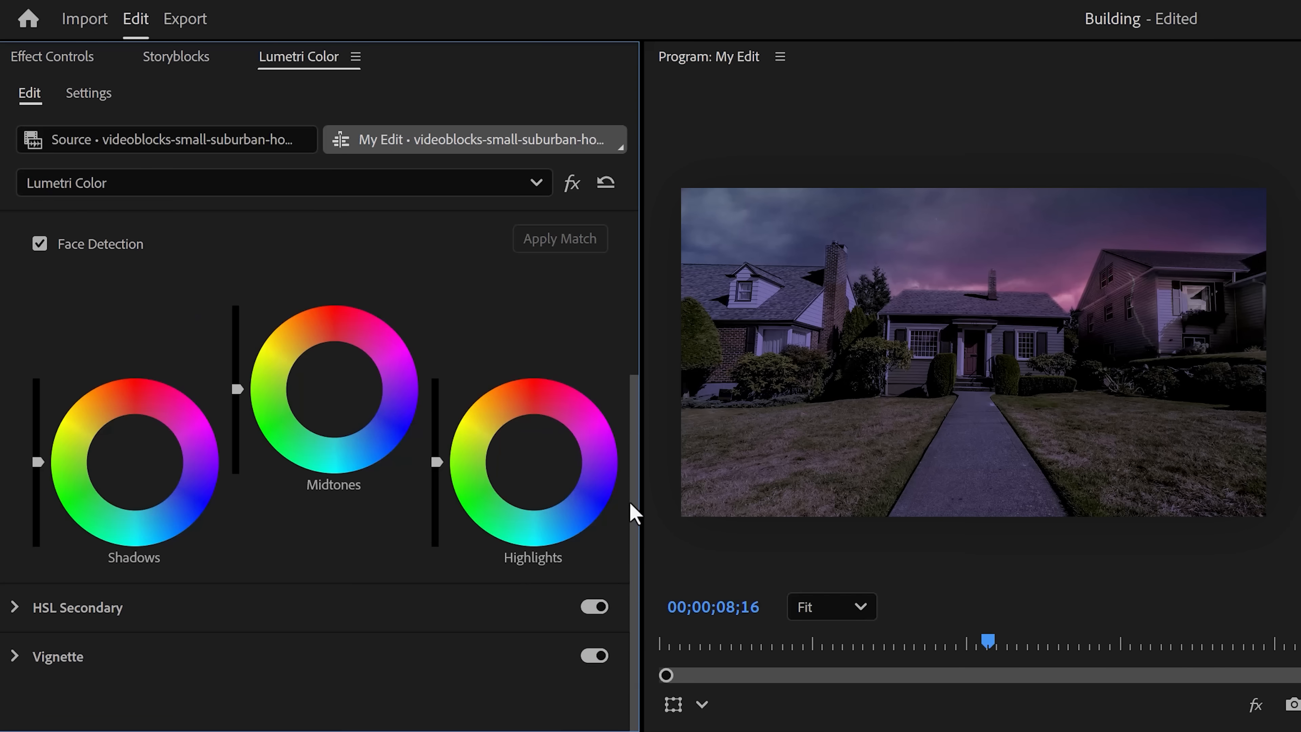
mouse_move(323, 509)
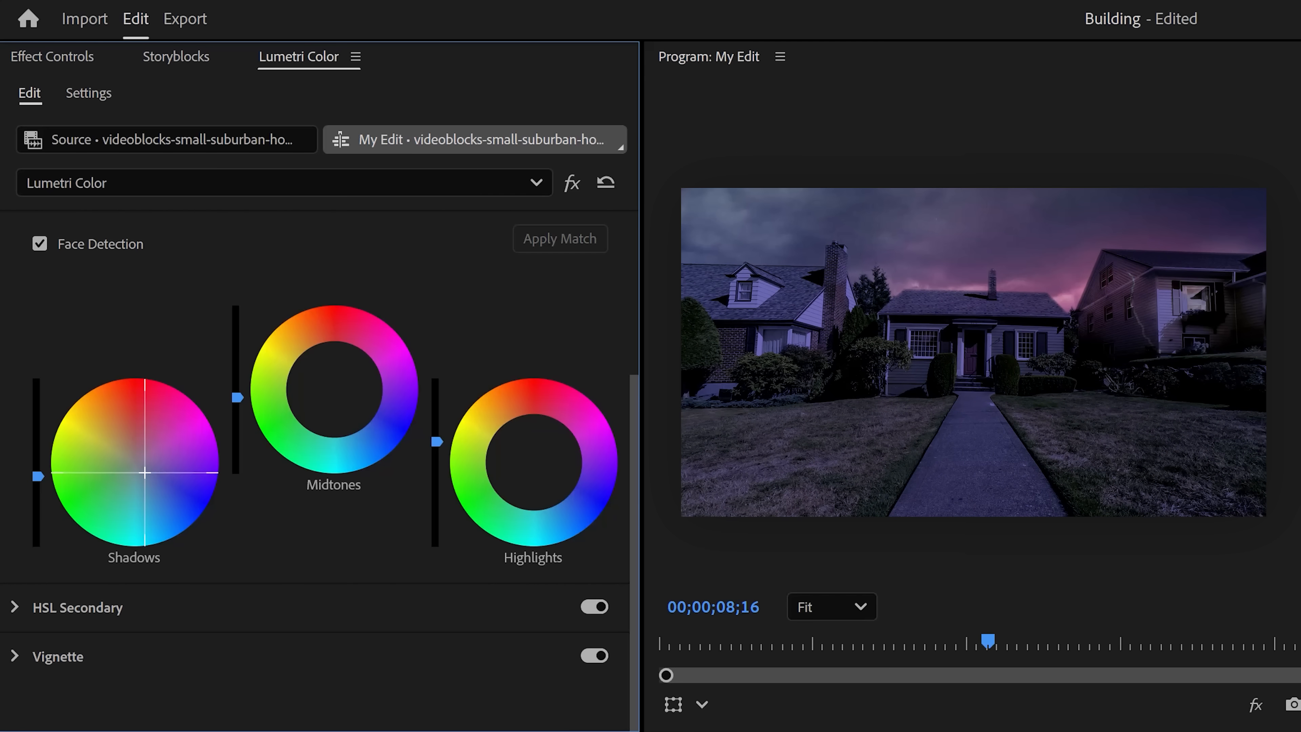
- Push the Shadows and Midtones colour wheels toward blue-purple
drag(328, 399, 347, 392)
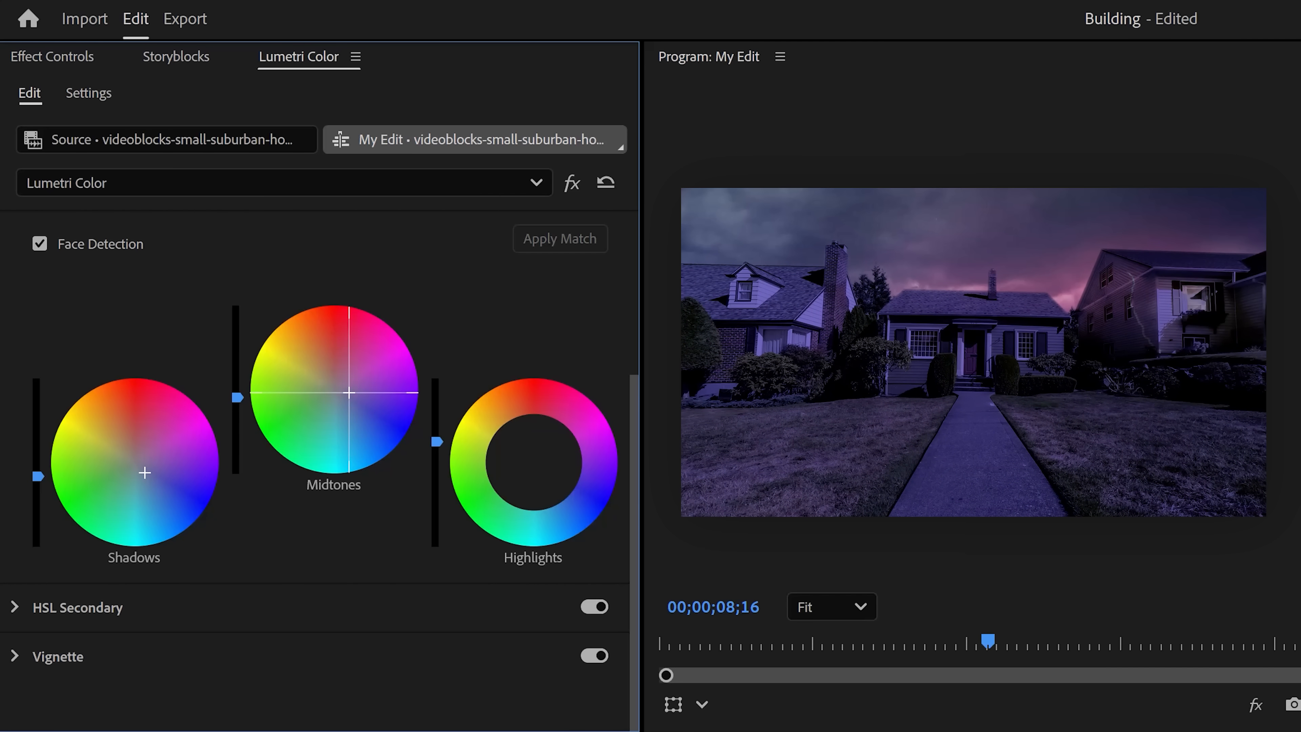
drag(533, 461, 561, 448)
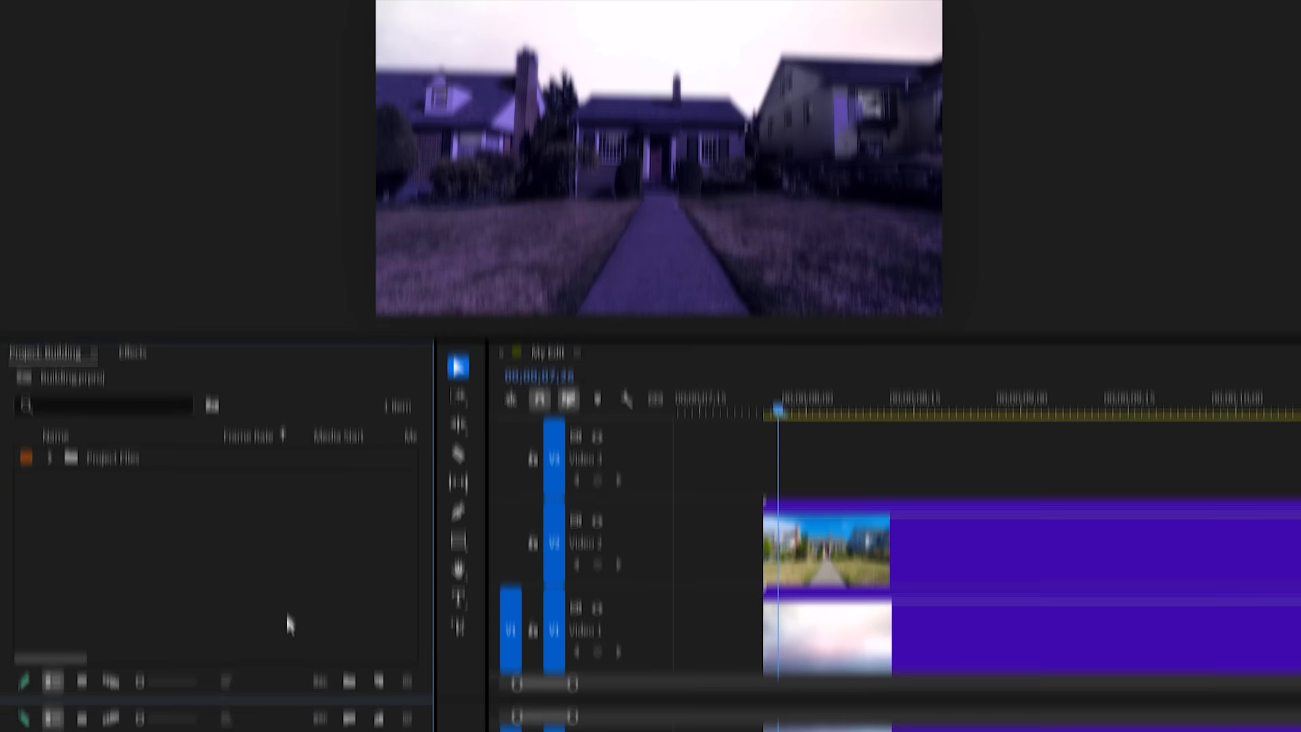
- Create an adjustment layer on V3 with Lumetri Exposure raised to 2.5
click(380, 712)
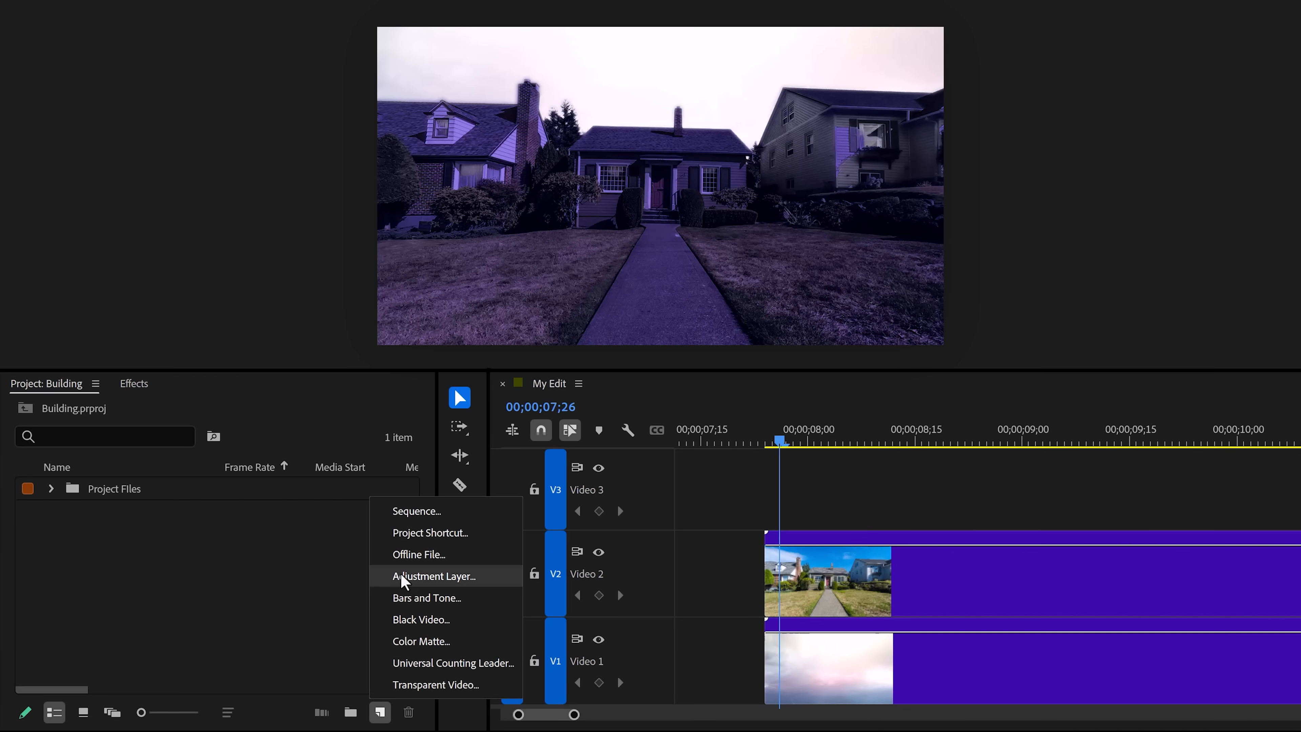
click(434, 576)
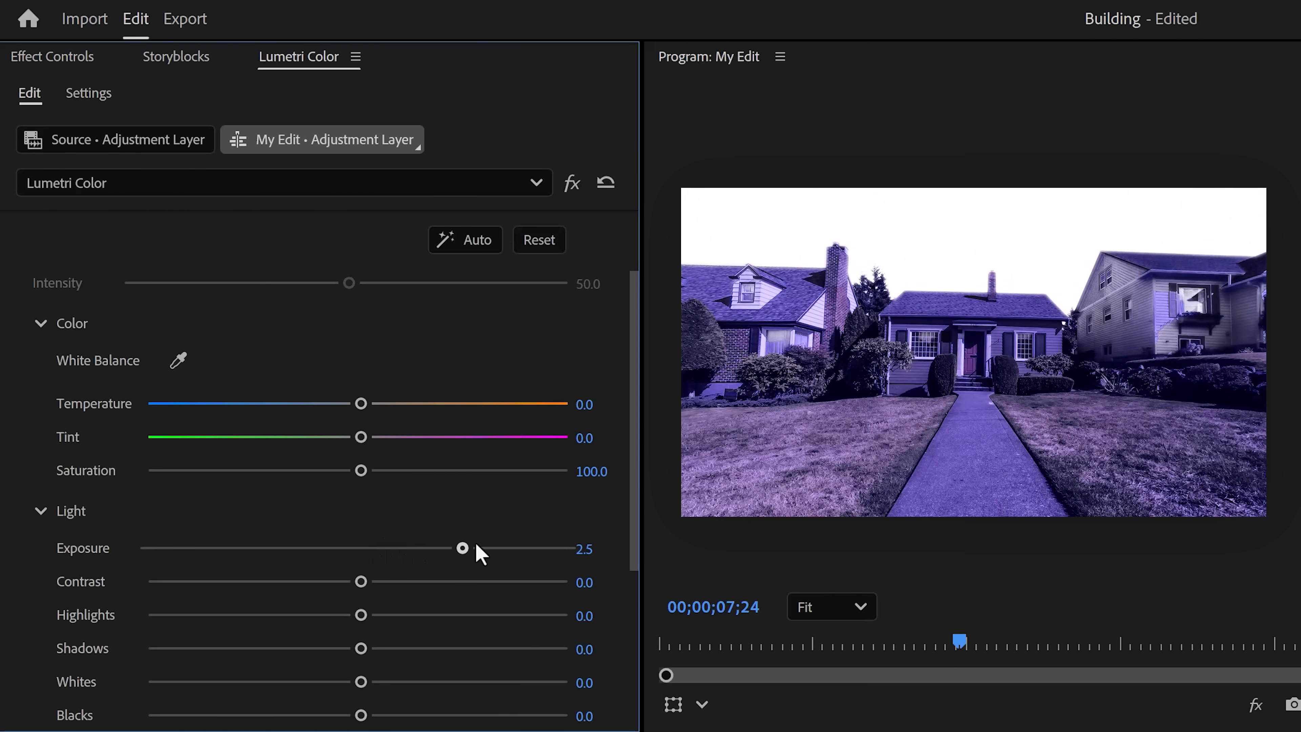
drag(463, 548, 567, 548)
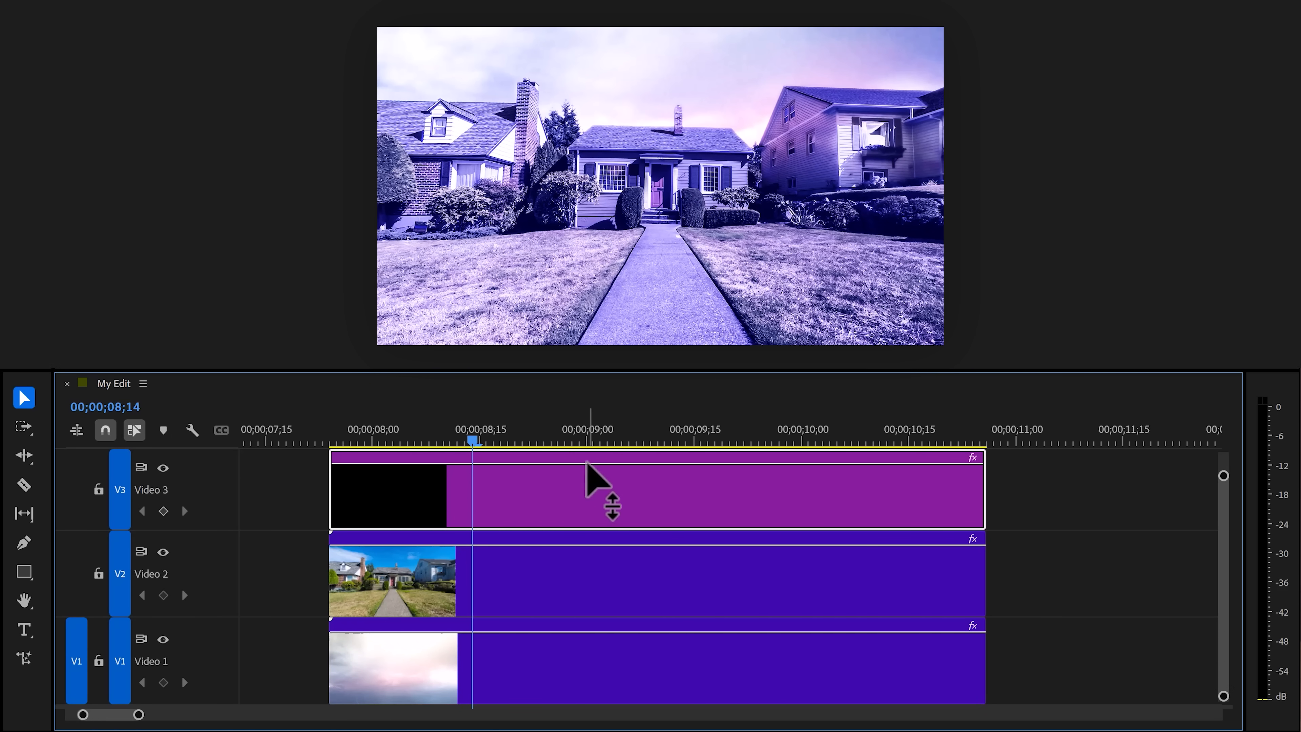
- Keyframe its opacity from 0 to 100 at the lightning frame around 00;00;08;21
drag(612, 498, 612, 514)
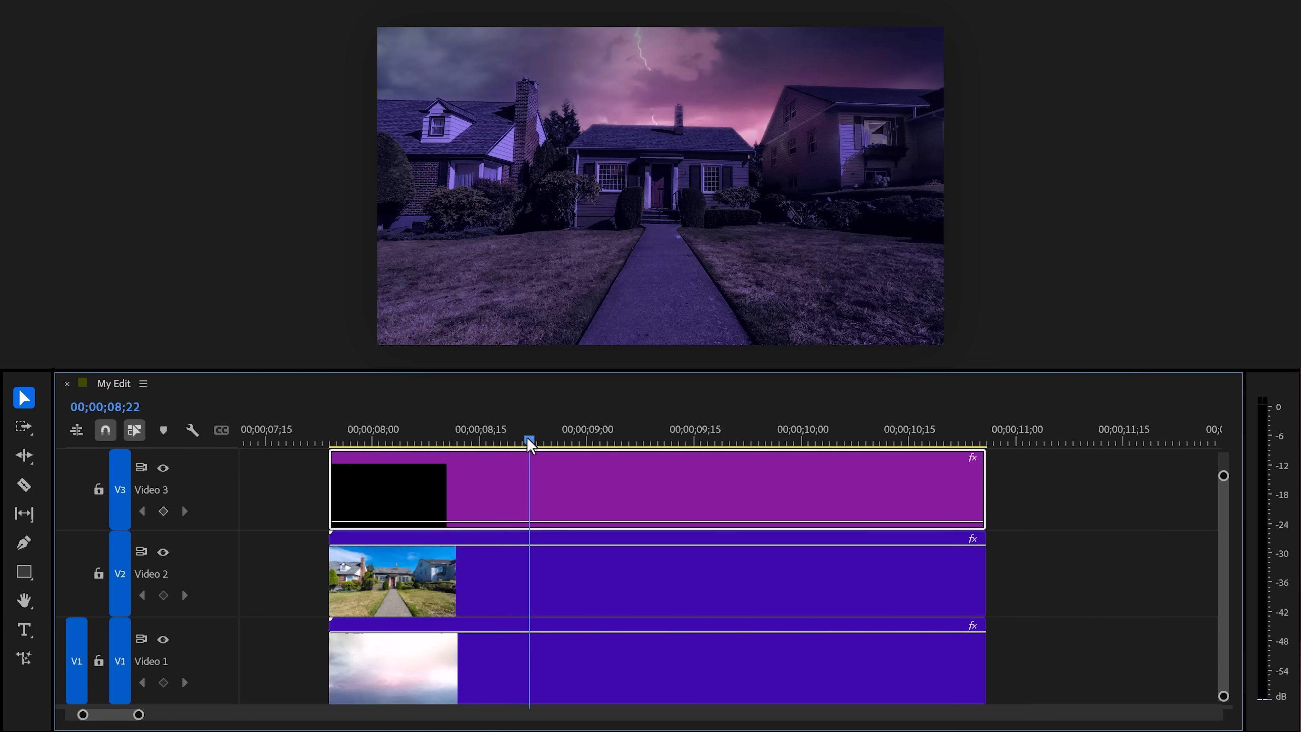
drag(529, 440, 517, 441)
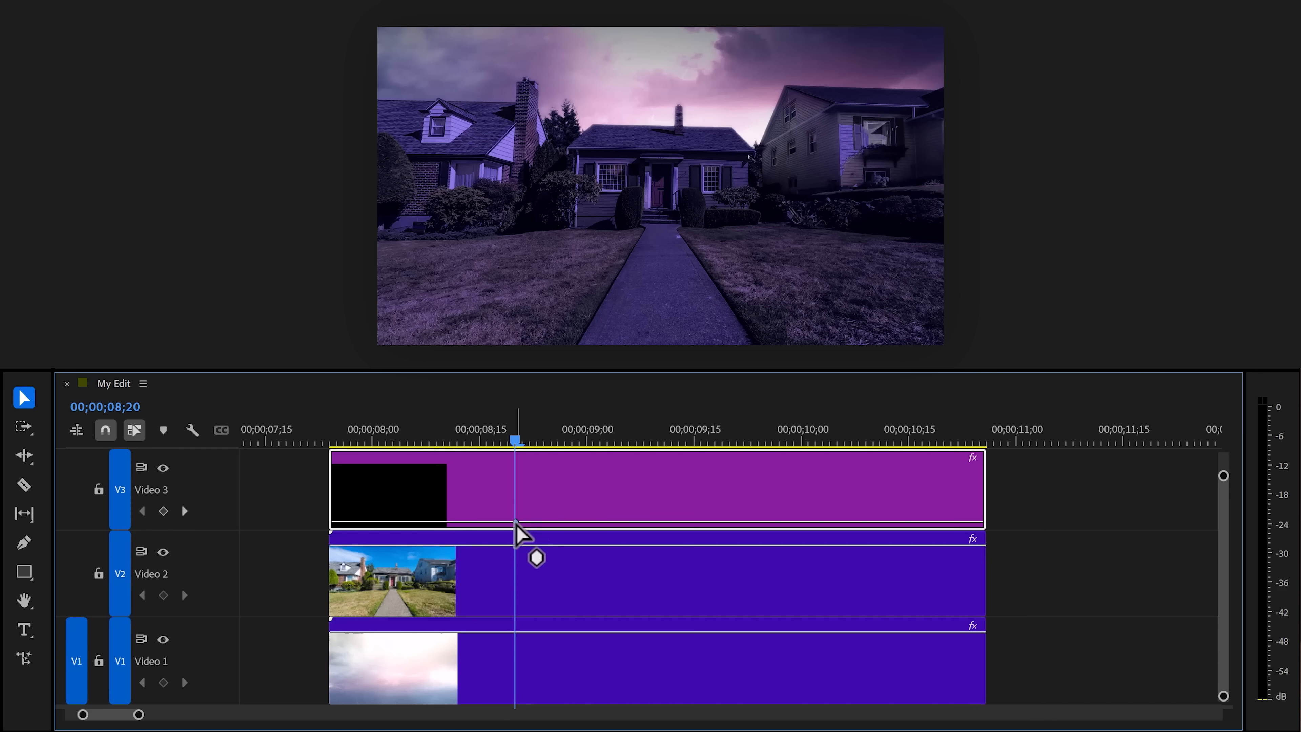
drag(517, 531, 530, 463)
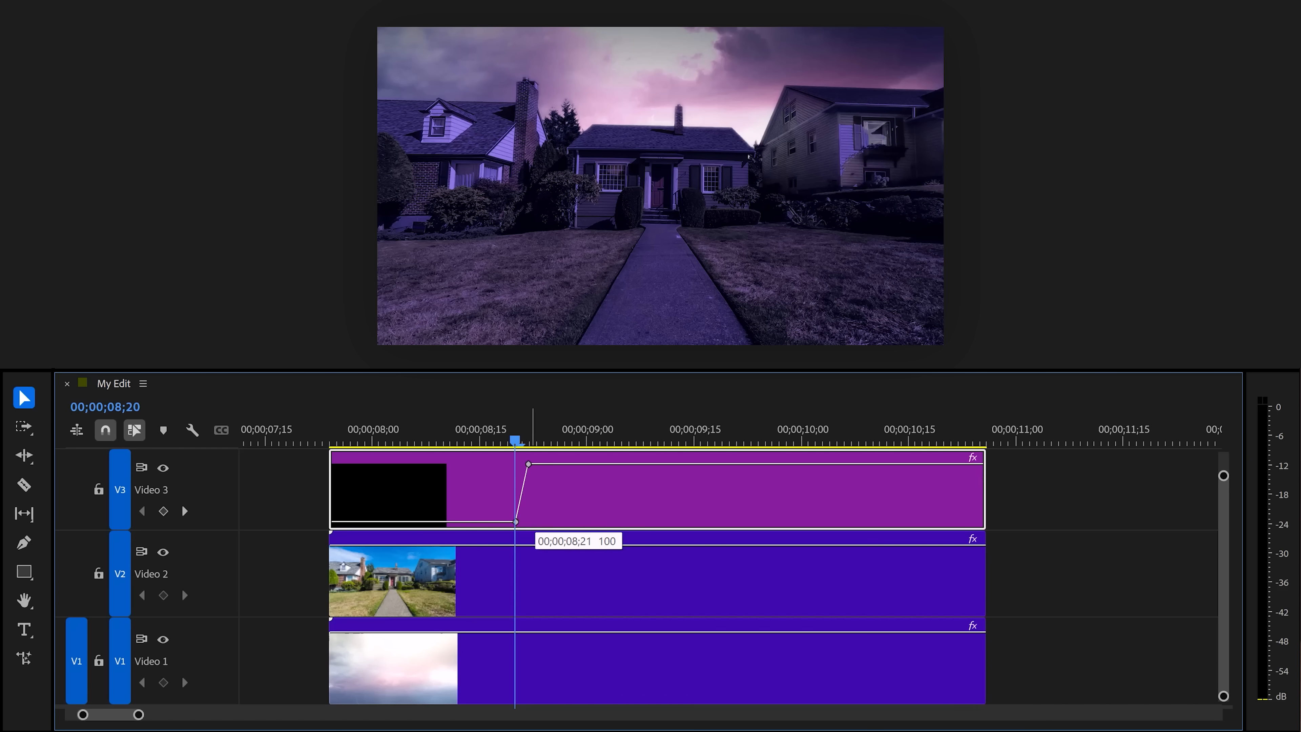